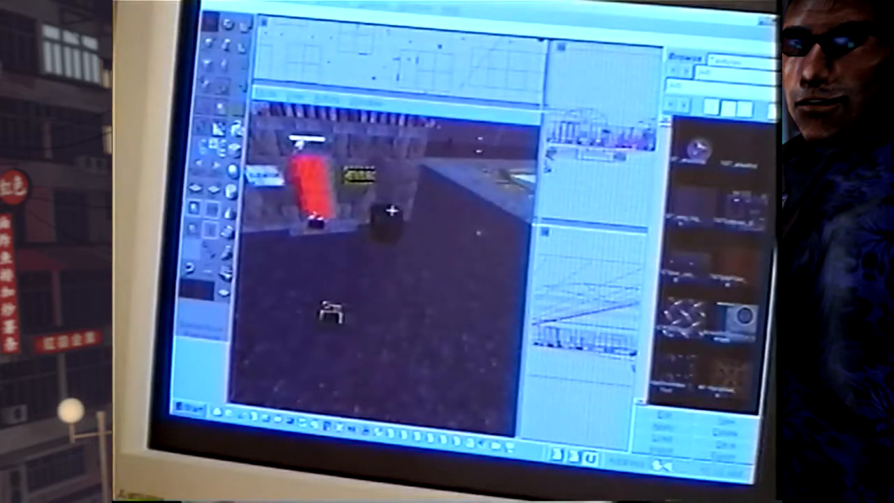
# - Show the context menu for the selected actor in the 3D viewport
pyautogui.rightClick(391, 209)
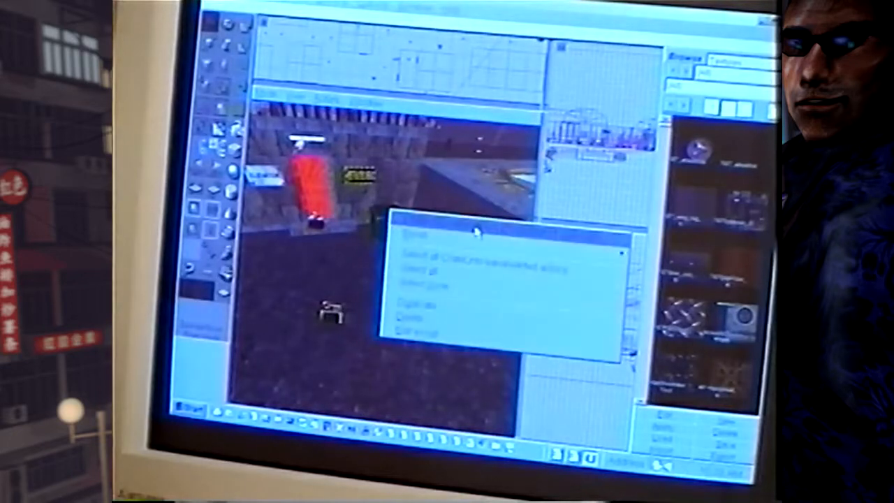